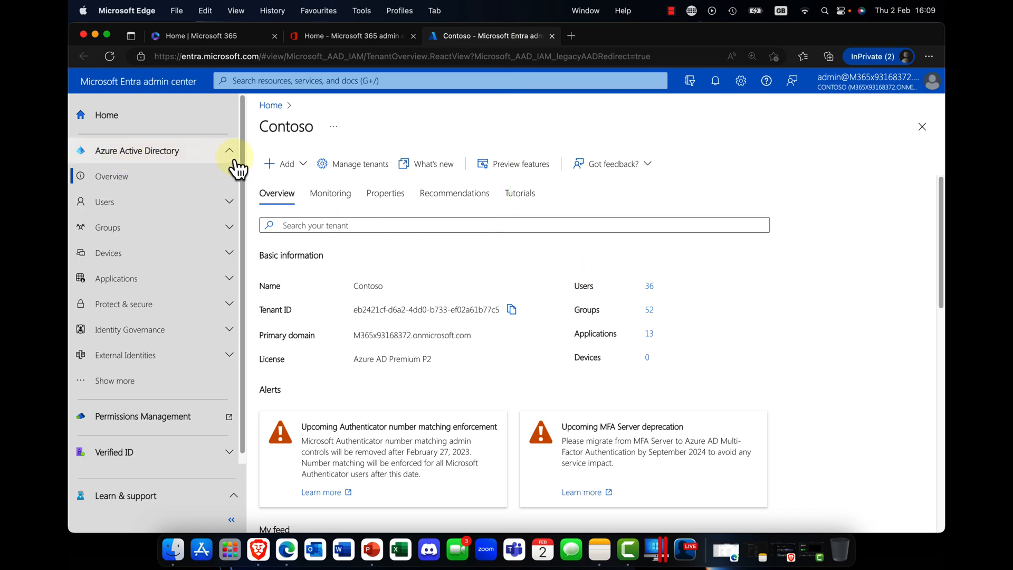
# Step: Collapse Azure Active Directory in the left navigation and expand Verified ID
pyautogui.click(230, 150)
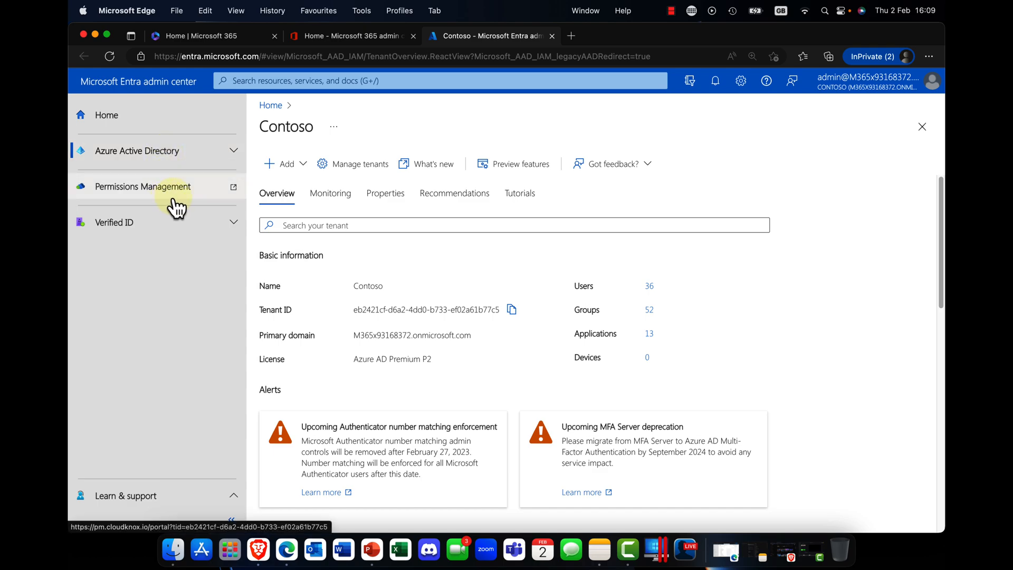
pyautogui.moveTo(177, 207)
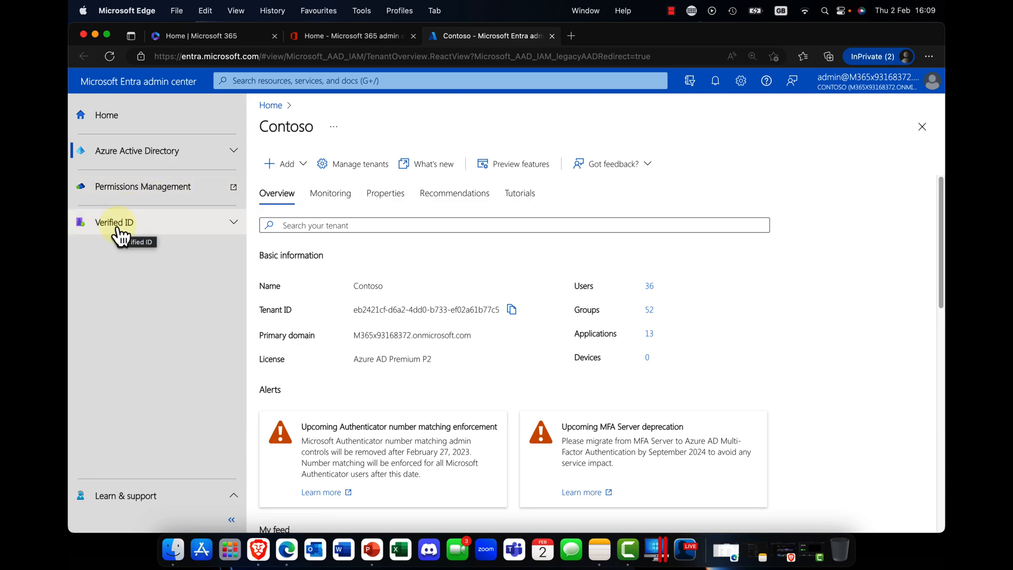
pyautogui.click(114, 222)
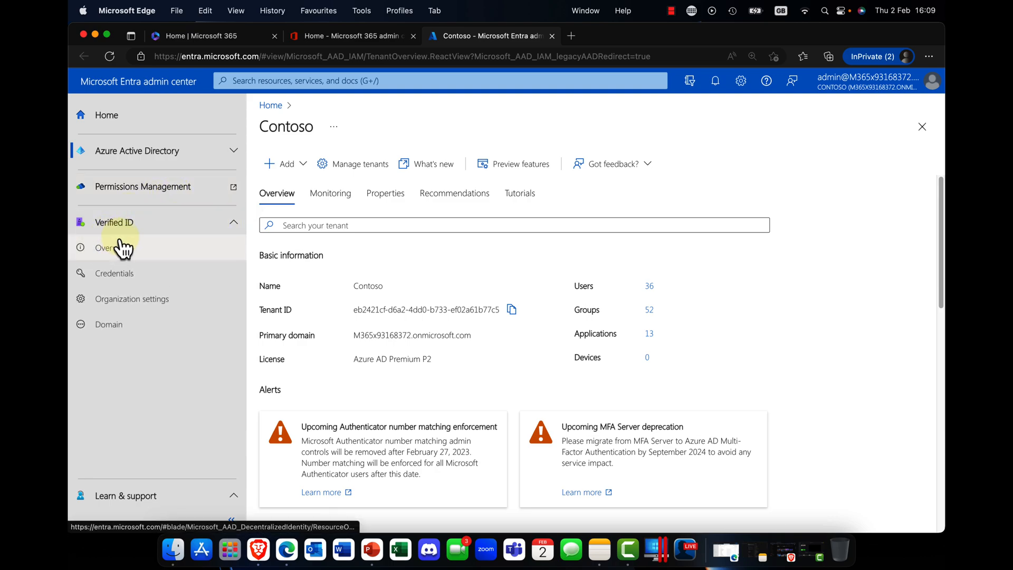
# Step: Open the Verified ID Overview page with the 'Set up your organization' form
pyautogui.click(109, 247)
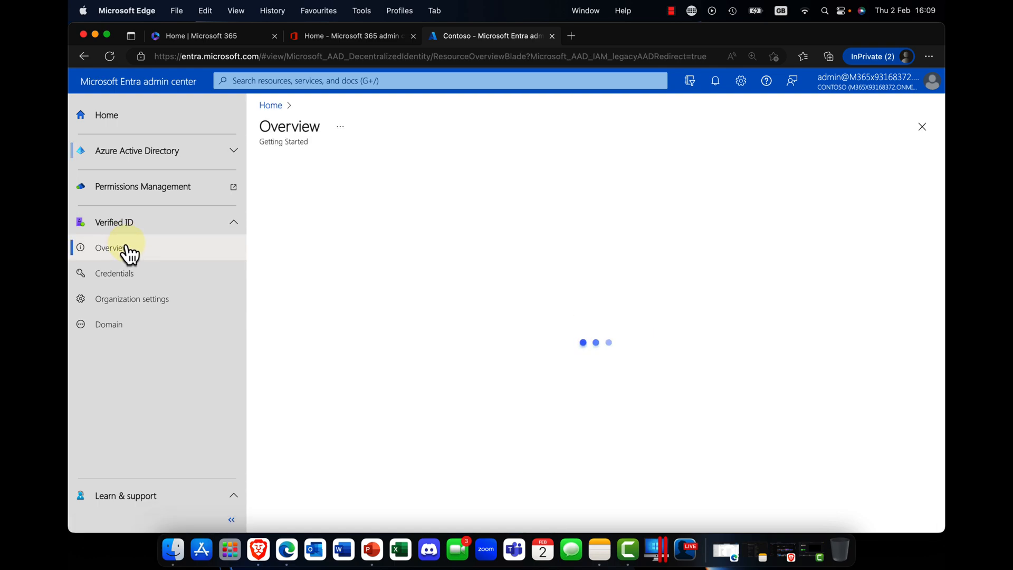
pyautogui.click(109, 248)
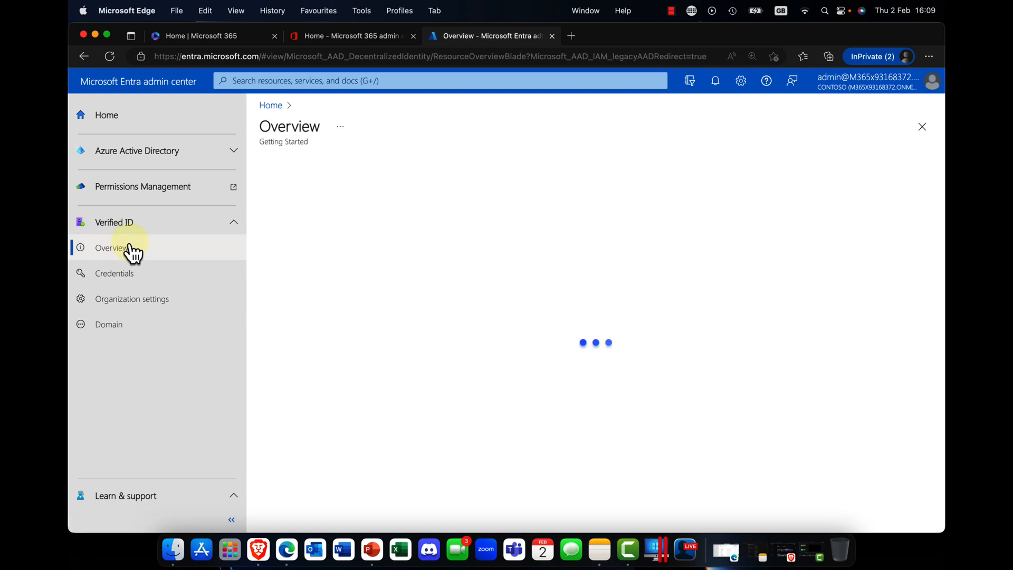
pyautogui.click(110, 248)
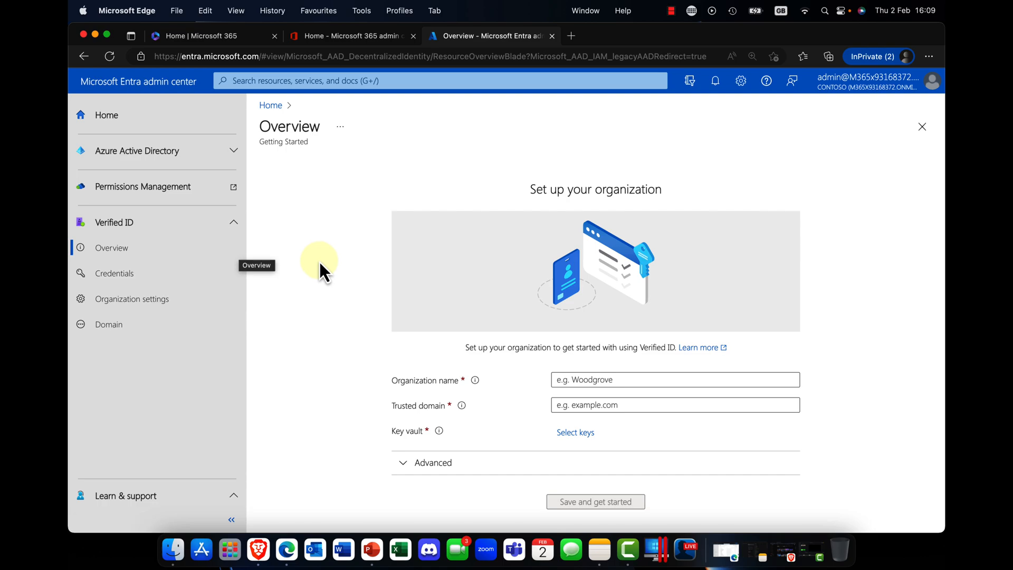
pyautogui.moveTo(584, 433)
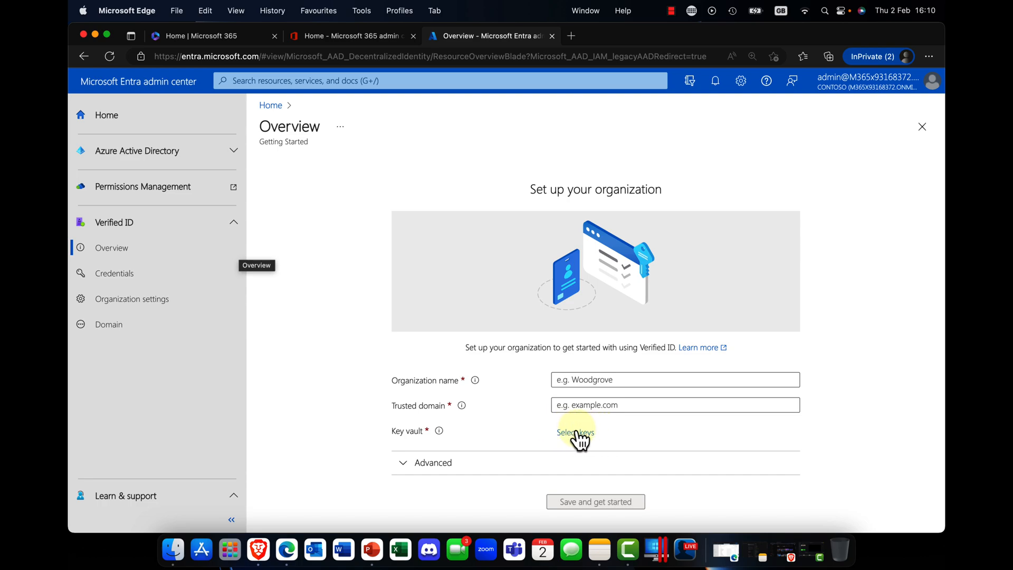
pyautogui.moveTo(524, 434)
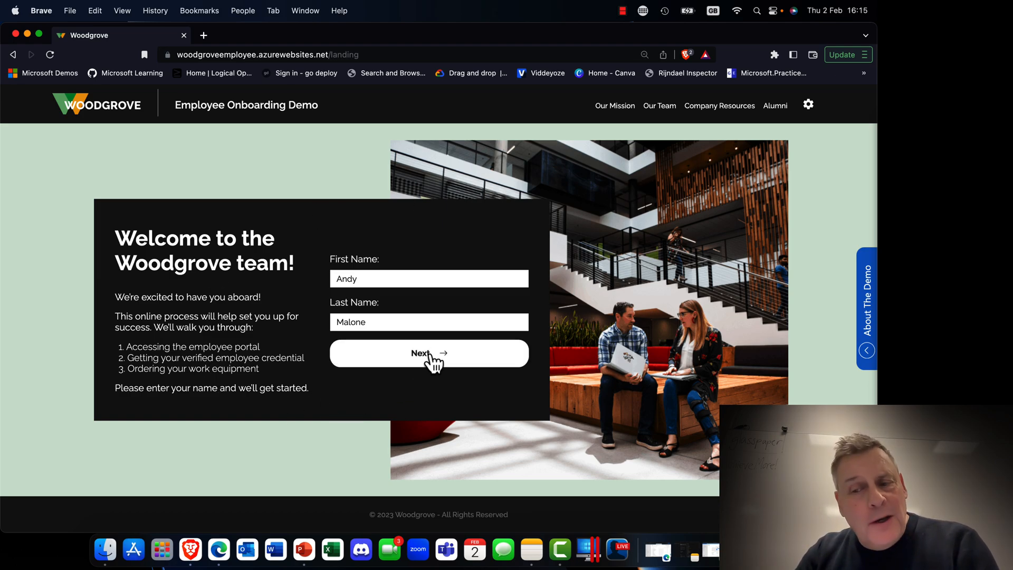
# Step: Submit Andy Malone as the new employee and begin True Identity verification
pyautogui.click(428, 353)
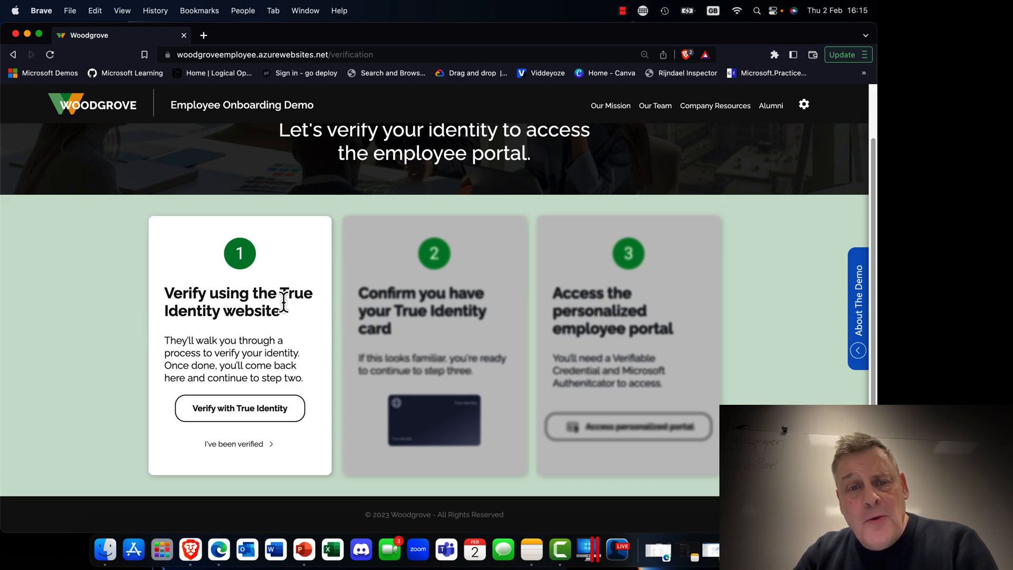
pyautogui.moveTo(210, 336)
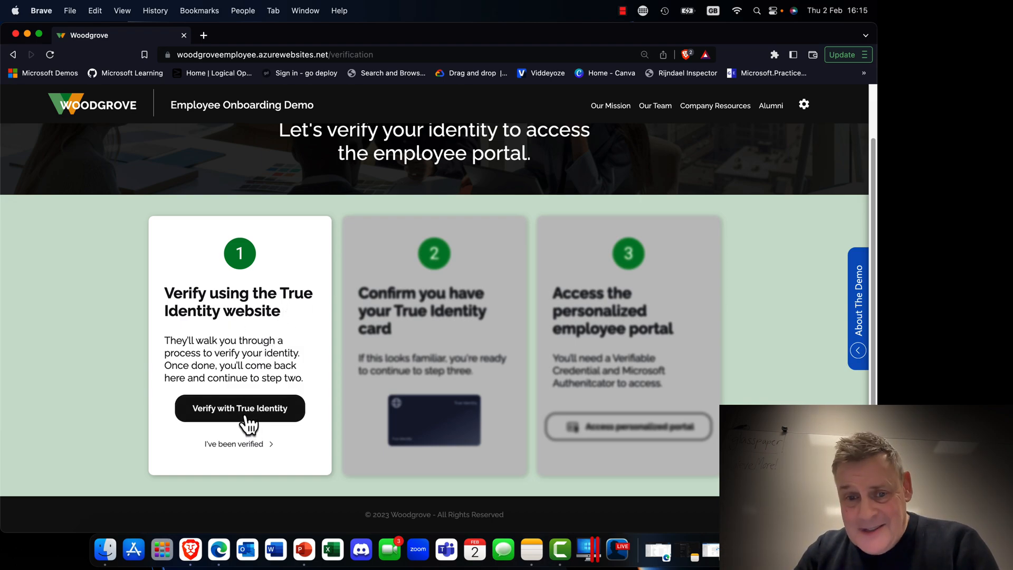
pyautogui.click(240, 408)
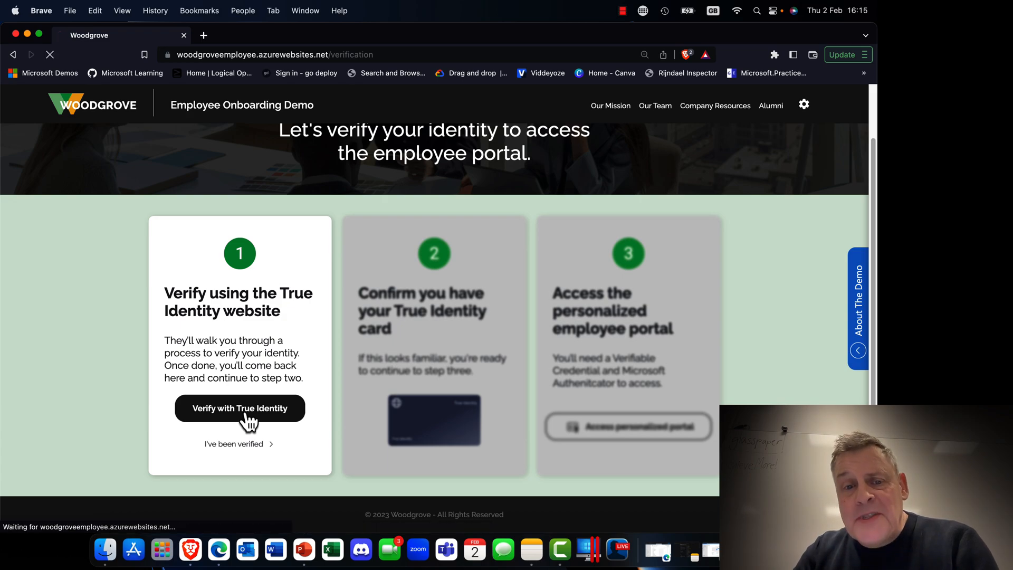
# Step: Verify identity with a selfie and government ID, then acknowledge Verification Complete
pyautogui.click(240, 408)
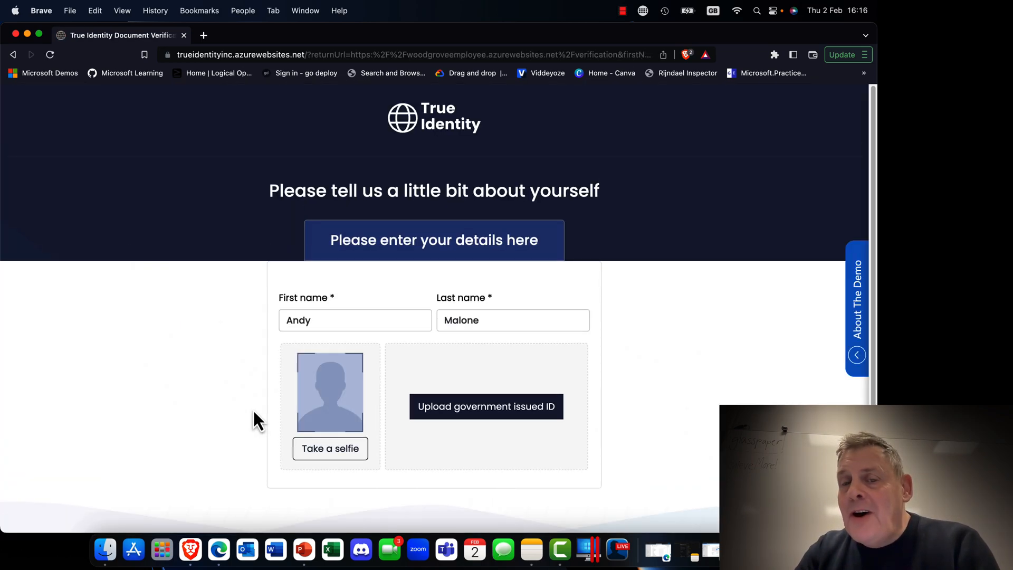
pyautogui.moveTo(271, 408)
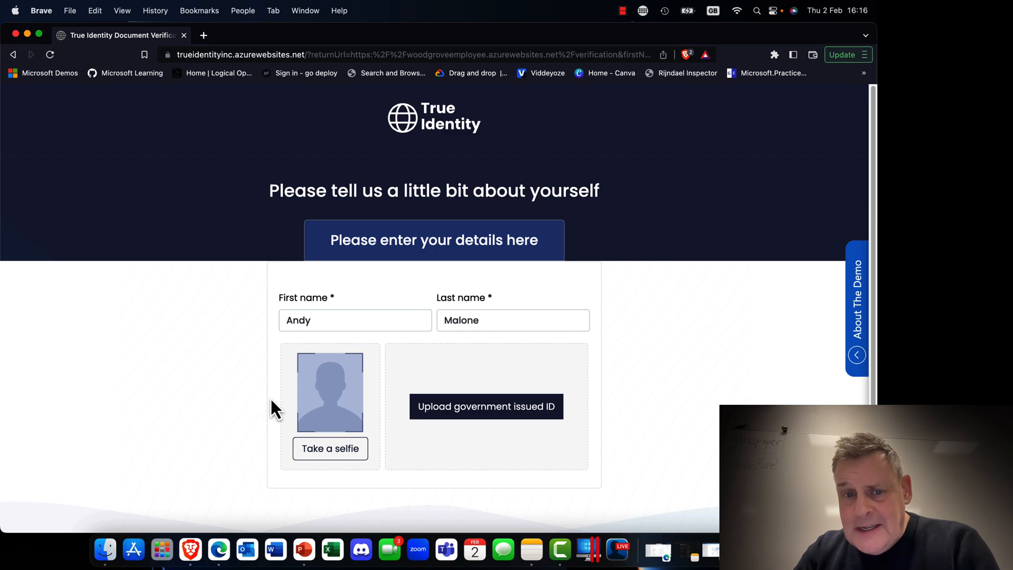
pyautogui.moveTo(333, 462)
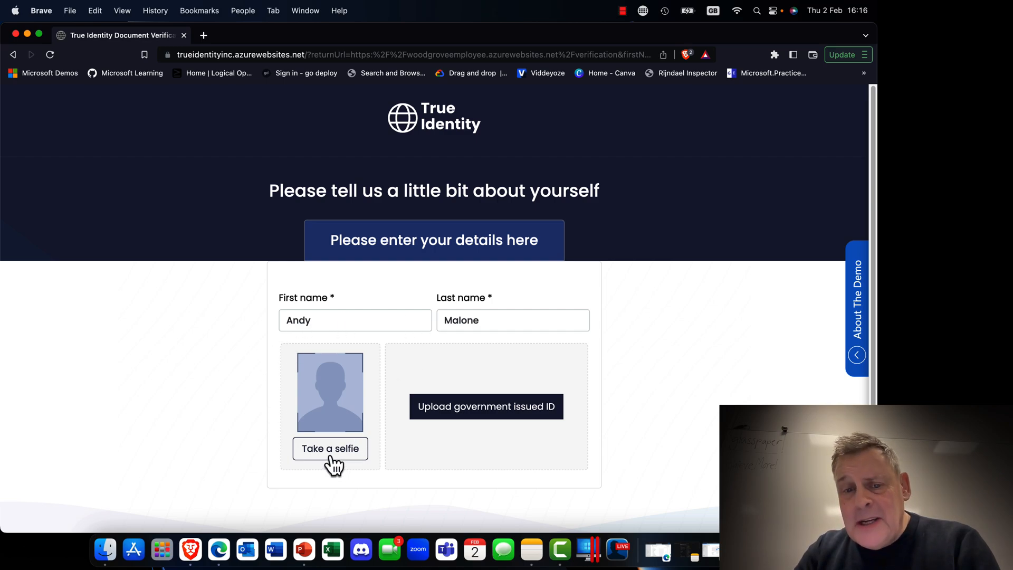
pyautogui.click(329, 449)
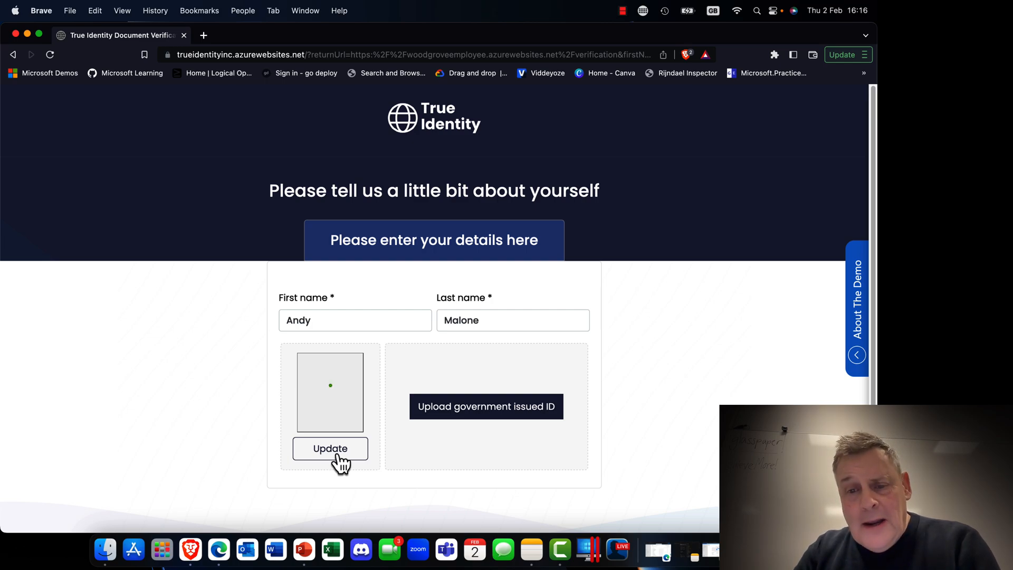
pyautogui.click(330, 449)
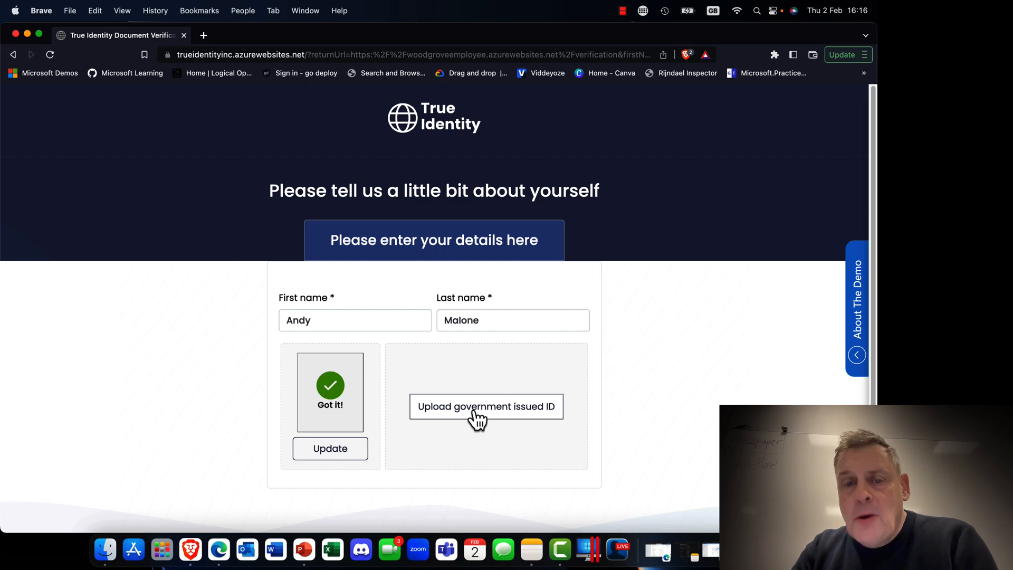
pyautogui.click(486, 405)
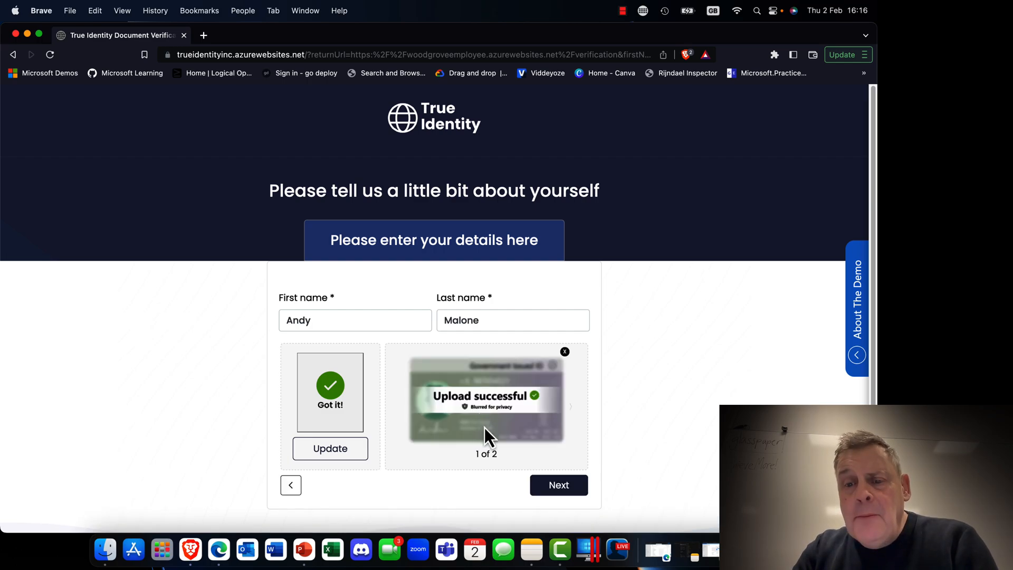
pyautogui.click(558, 486)
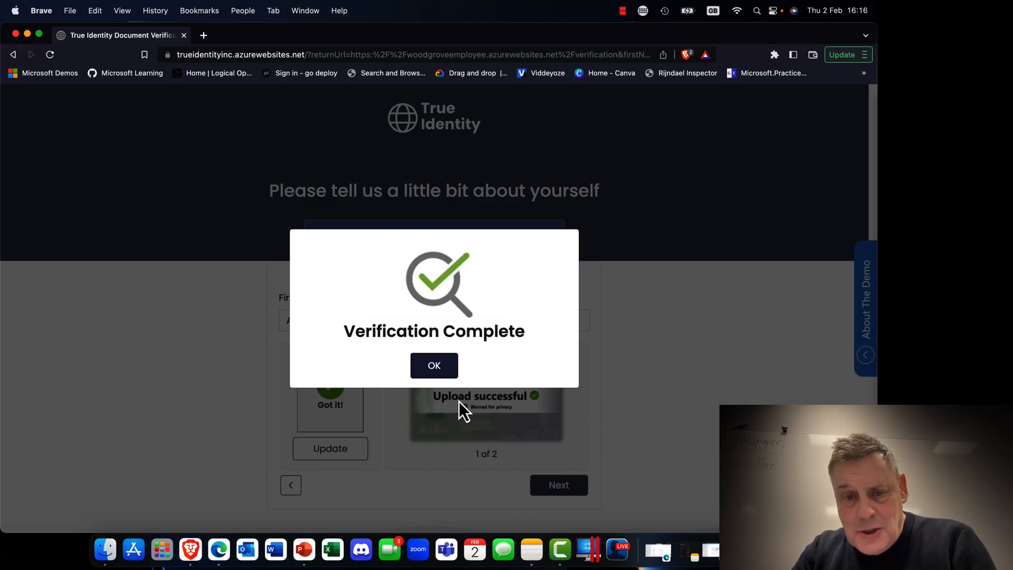
pyautogui.click(433, 365)
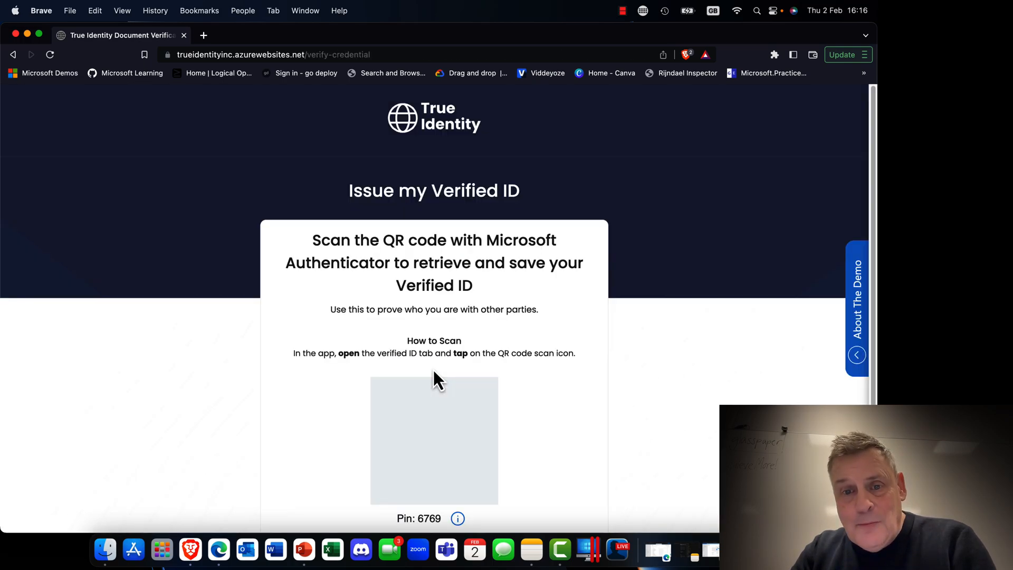
# Step: Scroll to the QR code and have the Verified ID issued into Authenticator
pyautogui.scroll(-3)
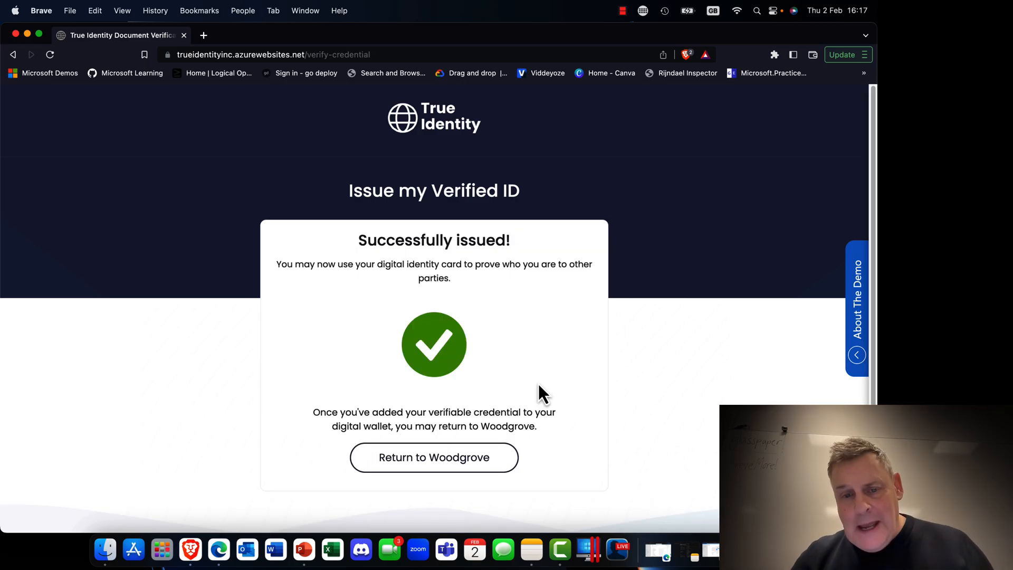
pyautogui.moveTo(434, 457)
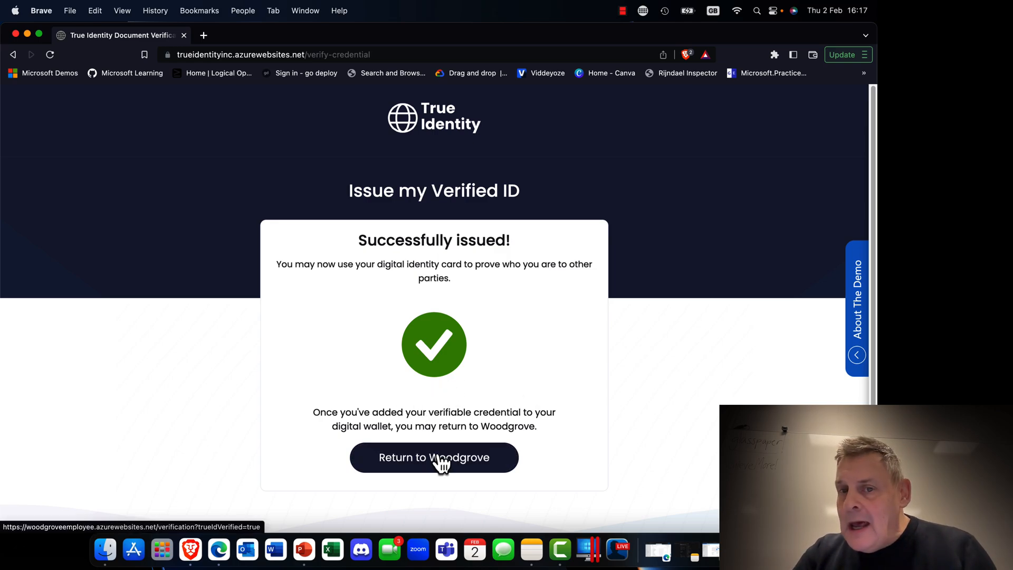
# Step: Return to Woodgrove and enter the personalized employee portal by presenting the credential
pyautogui.click(433, 457)
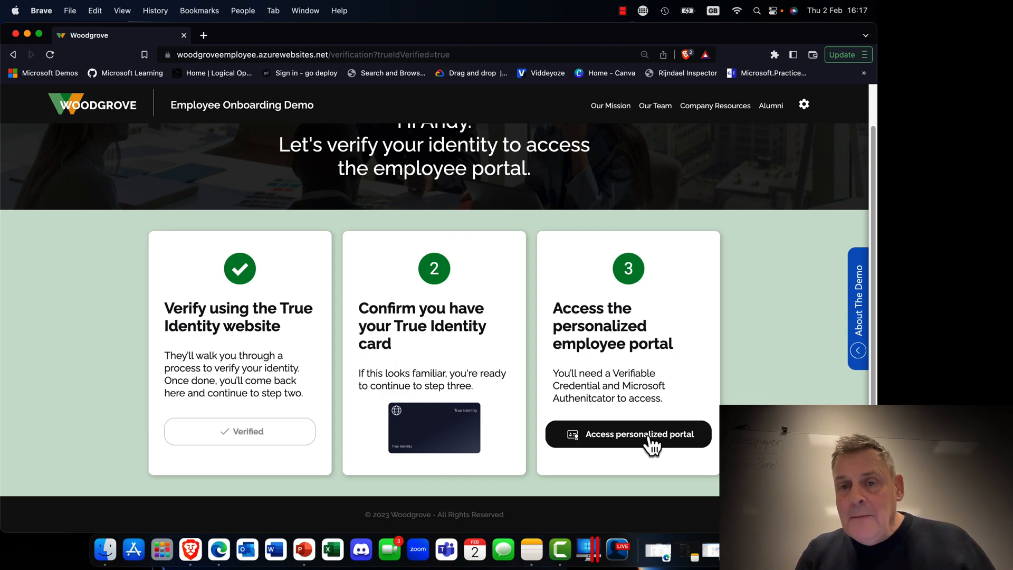
pyautogui.click(628, 433)
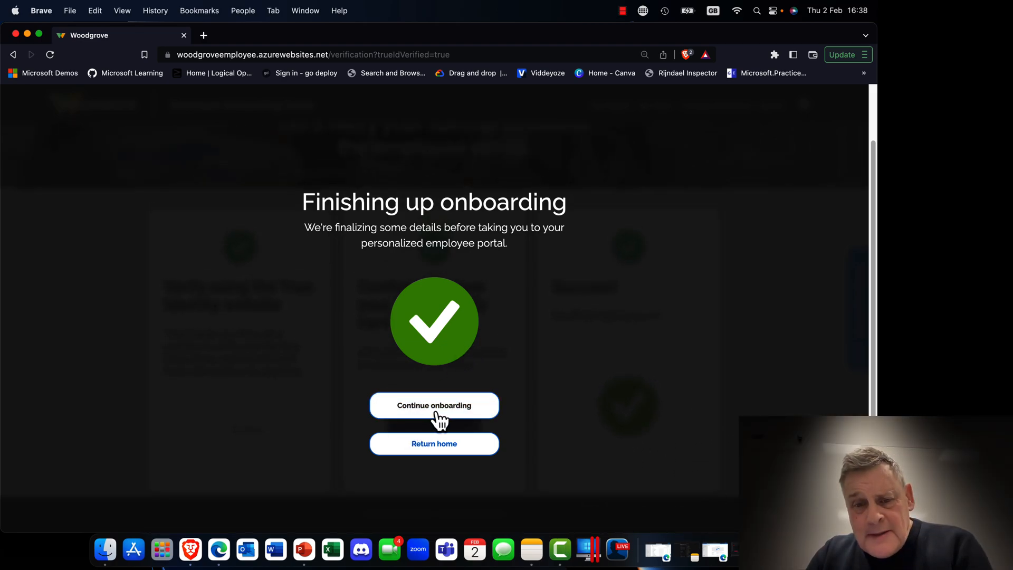
# Step: Continue onboarding, retrieve the Verified Employee ID via QR scan, and reach the equipment section
pyautogui.click(433, 405)
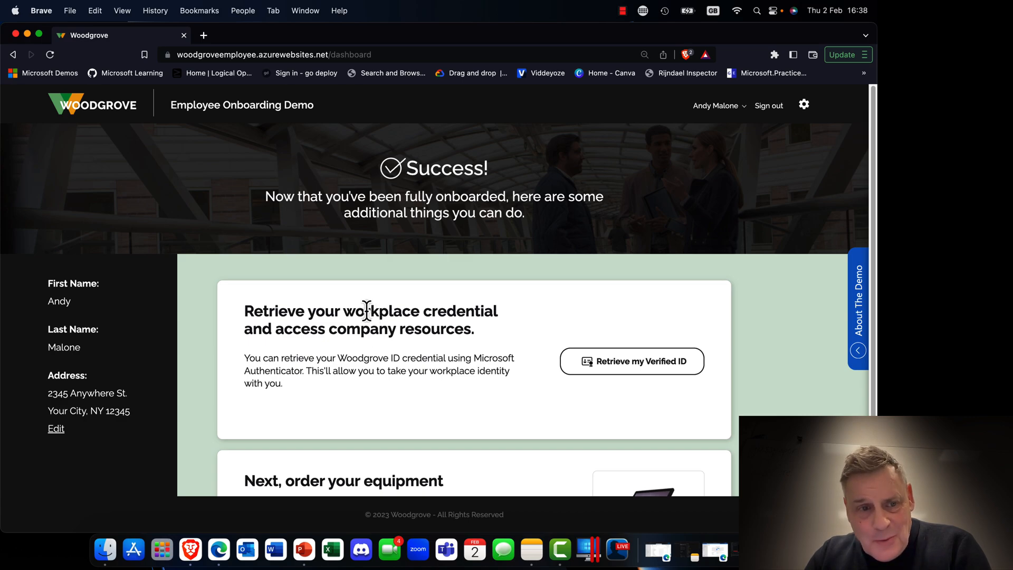
pyautogui.moveTo(358, 418)
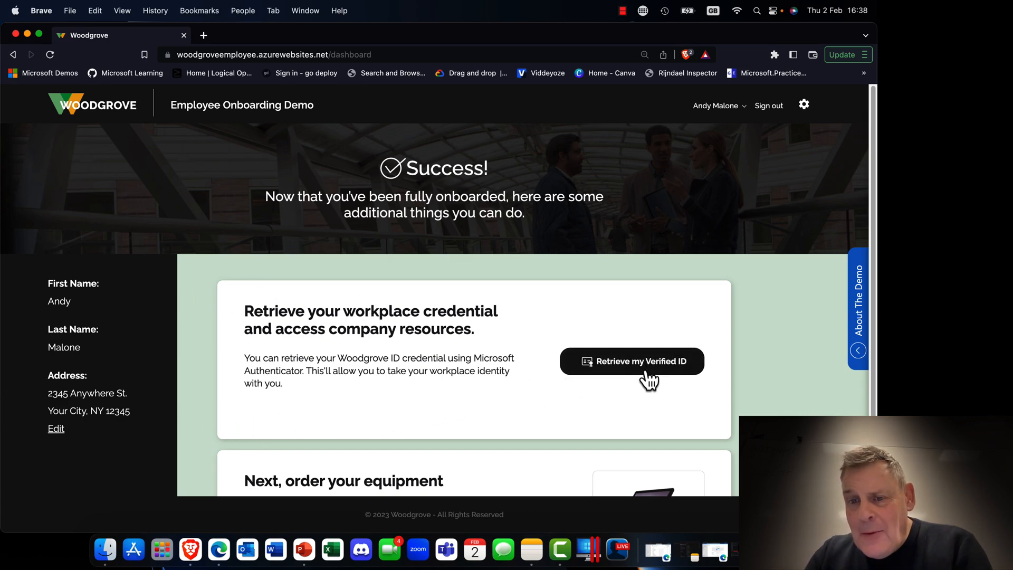
pyautogui.moveTo(513, 359)
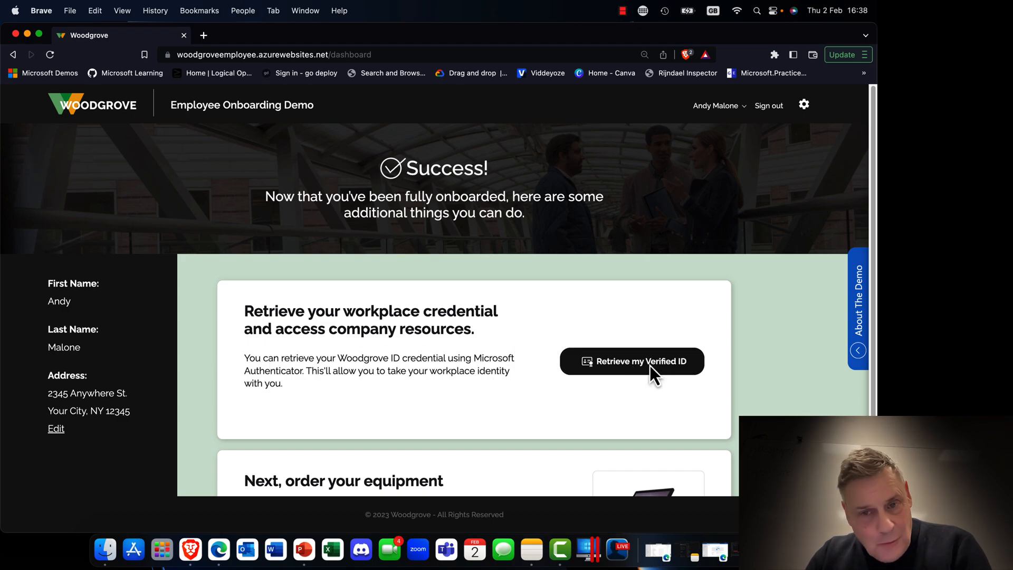
pyautogui.click(631, 360)
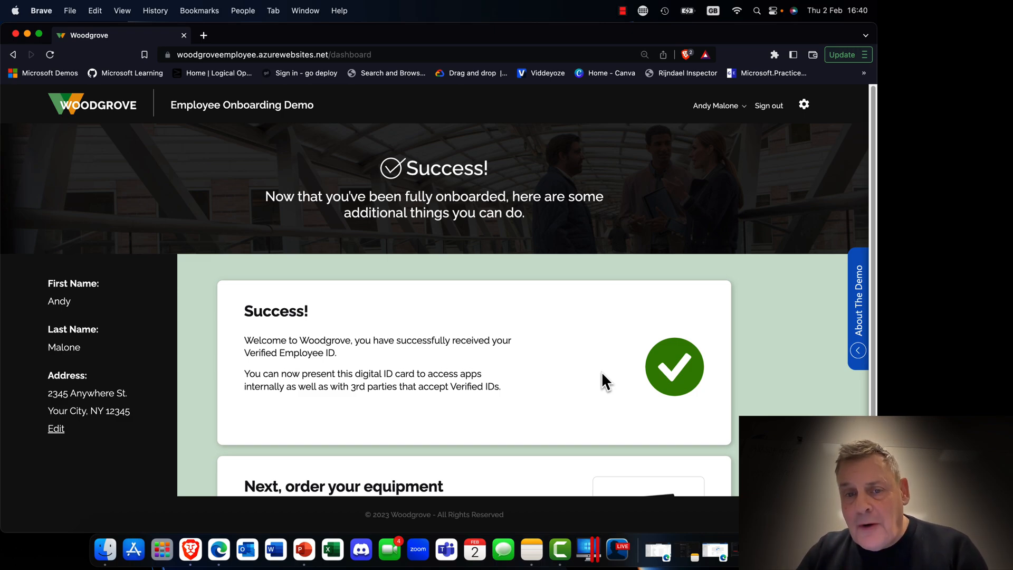
pyautogui.scroll(-3)
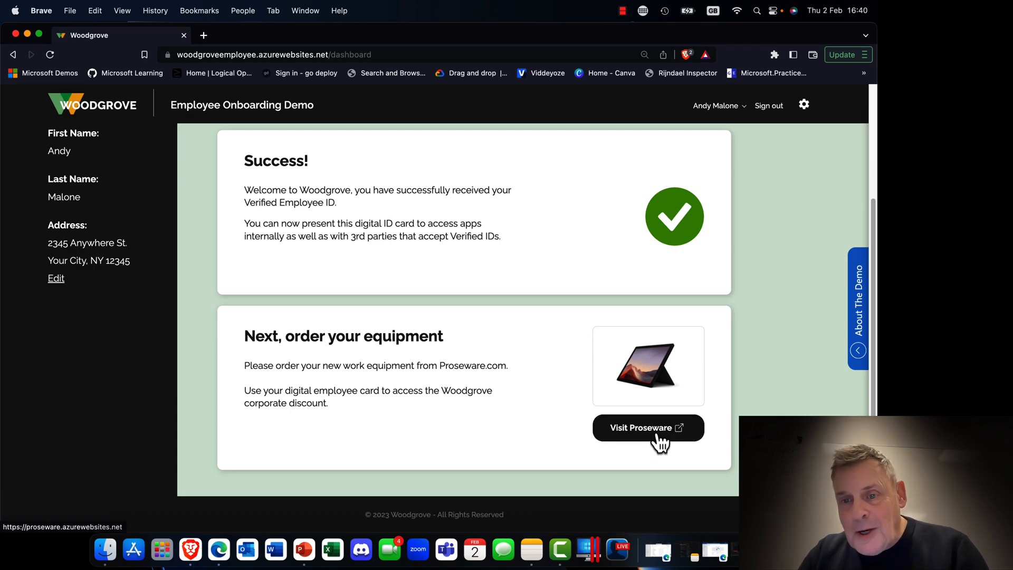
# Step: Present the employee credential at Proseware to unlock discounted laptop prices
pyautogui.click(648, 427)
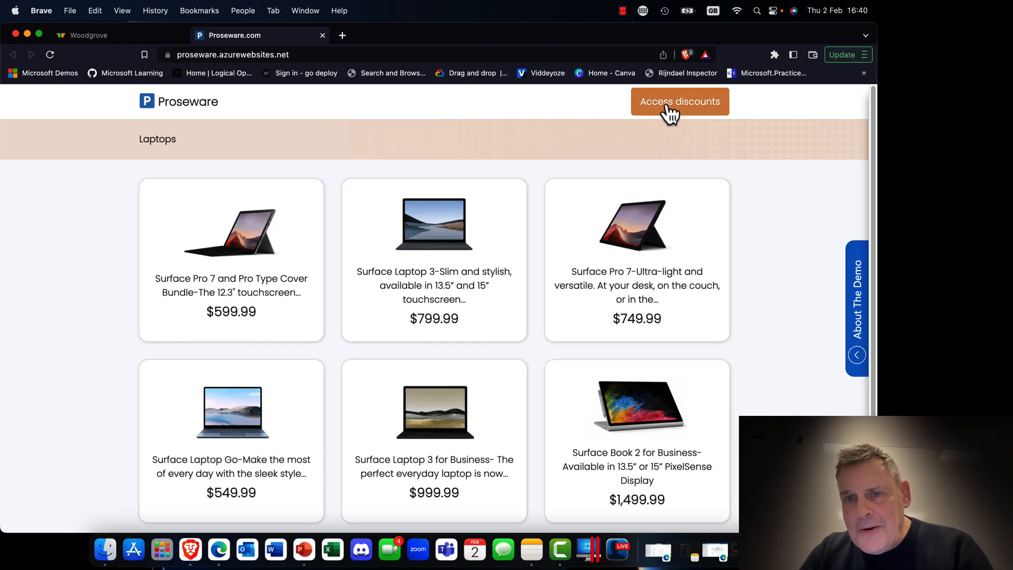
pyautogui.scroll(-3)
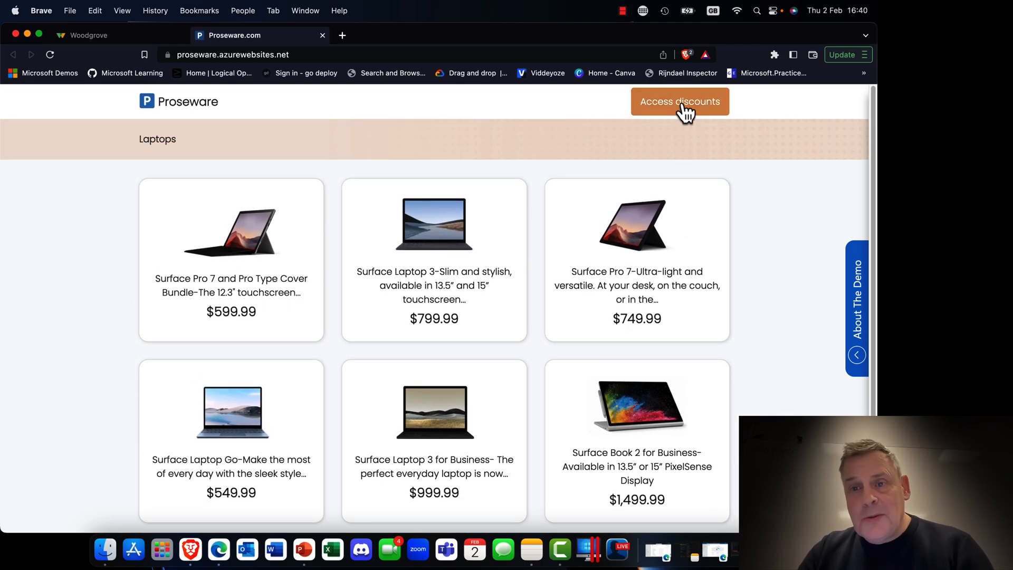
pyautogui.click(679, 101)
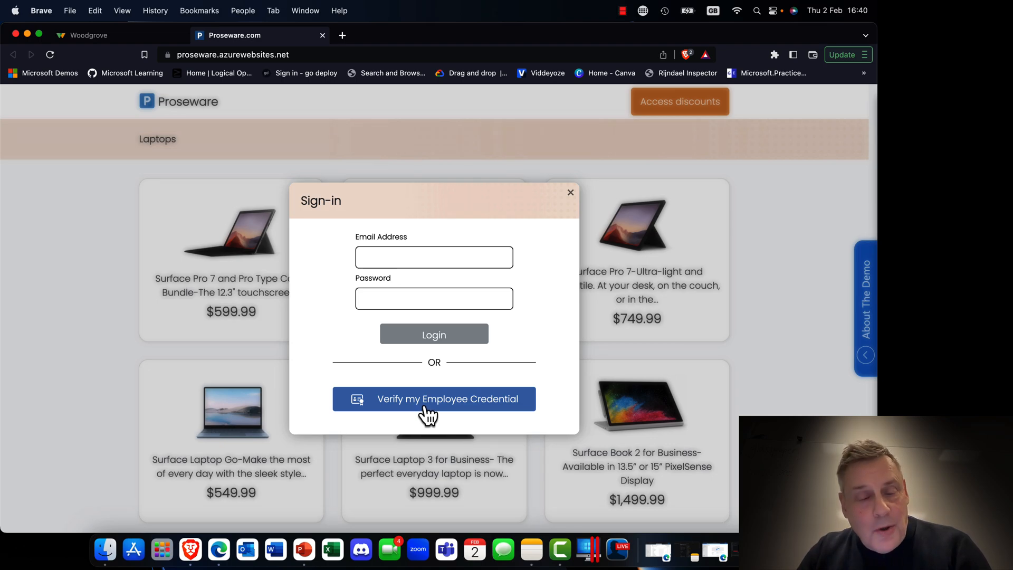
pyautogui.click(434, 399)
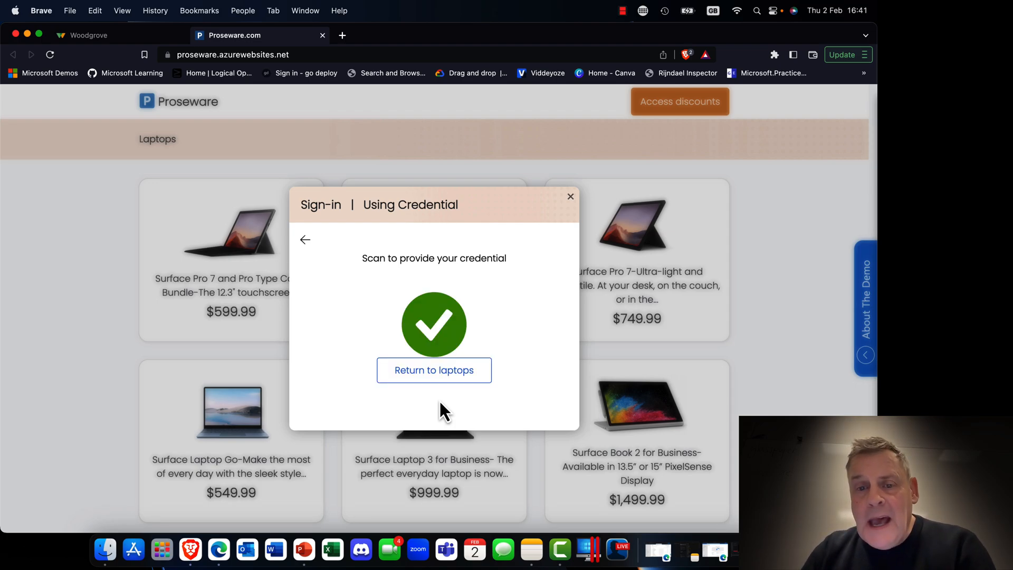
pyautogui.click(434, 370)
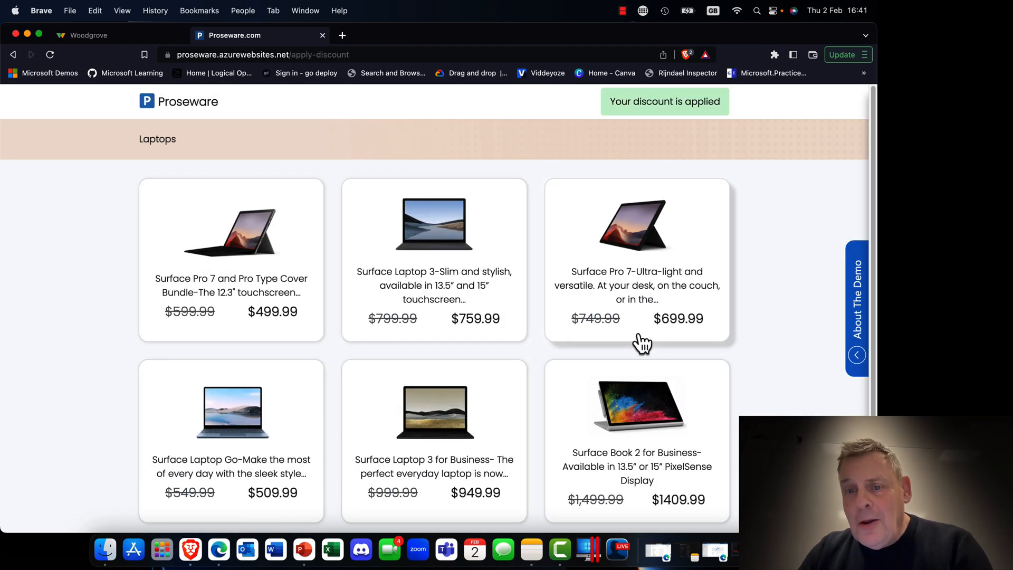
pyautogui.moveTo(635, 342)
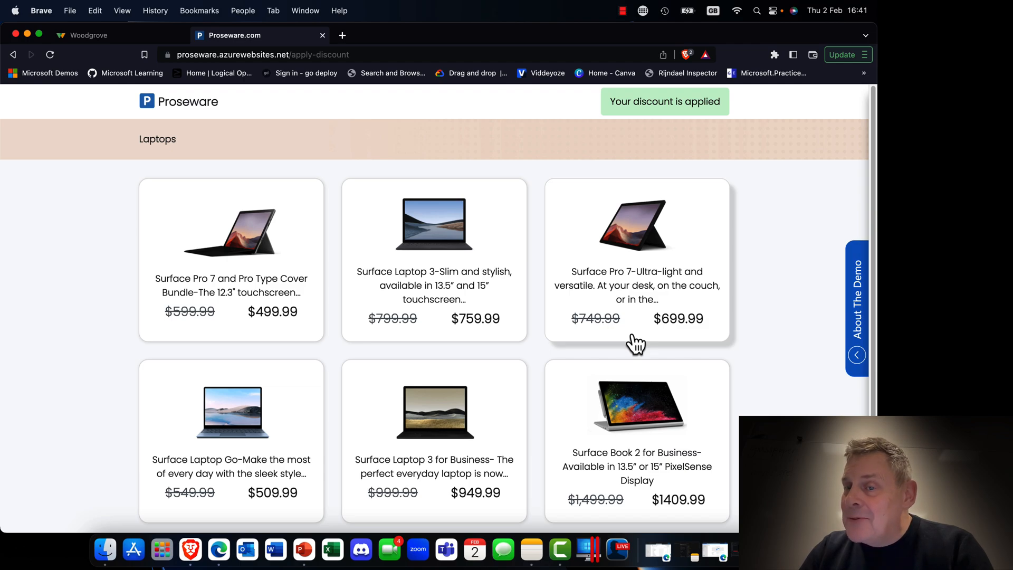